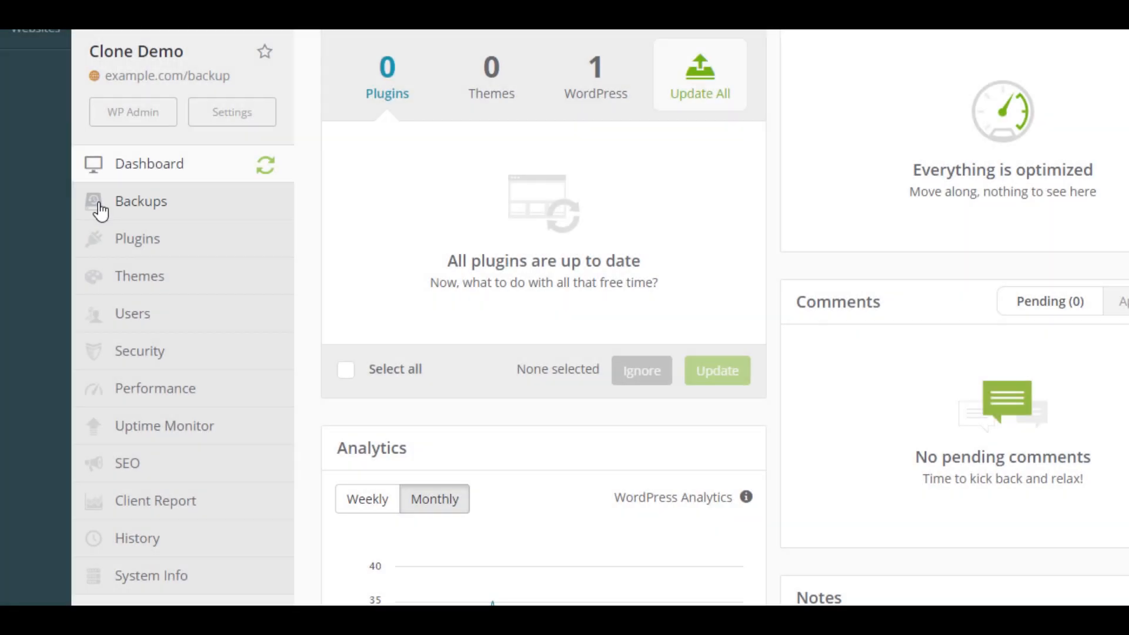
Open Backups from the Clone Demo site's sidebar to view the May 12, 2016 backup.
left_click(141, 201)
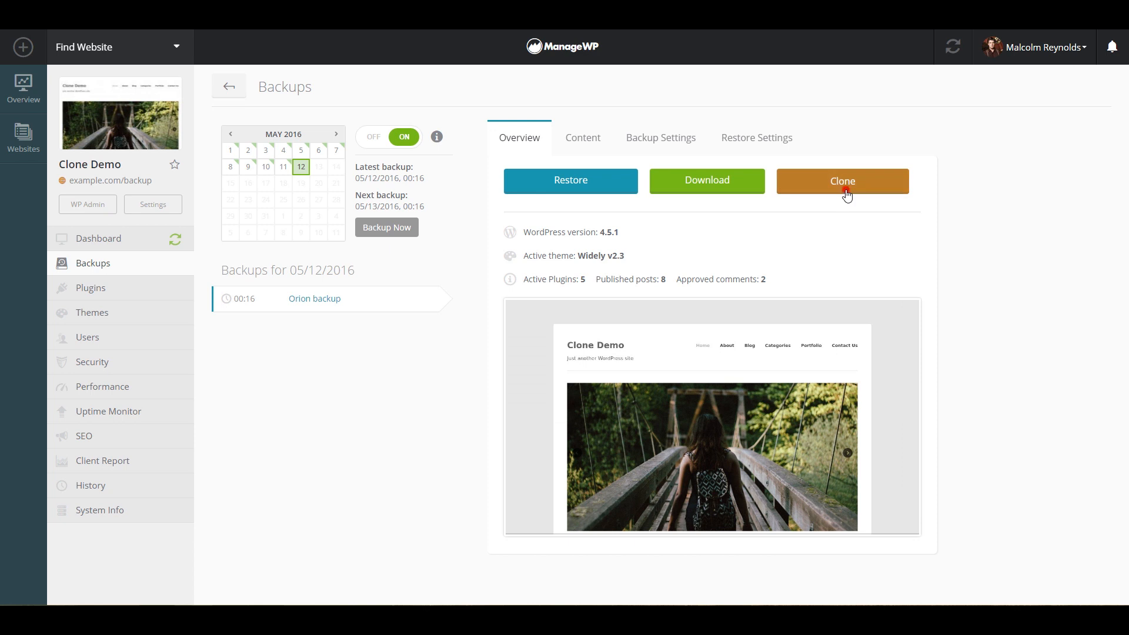
Start the clone setup from the Clone Demo backup's Overview tab.
left_click(842, 180)
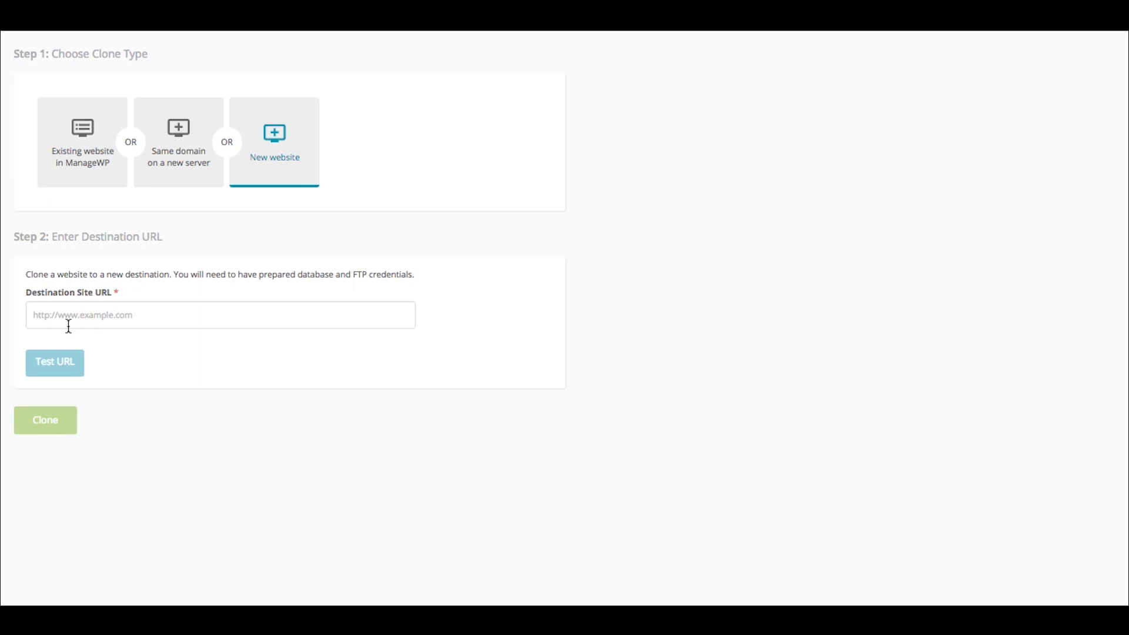
Review the clone type and connection form, then request cloning example.com/backup over example.com/security.
left_click(54, 362)
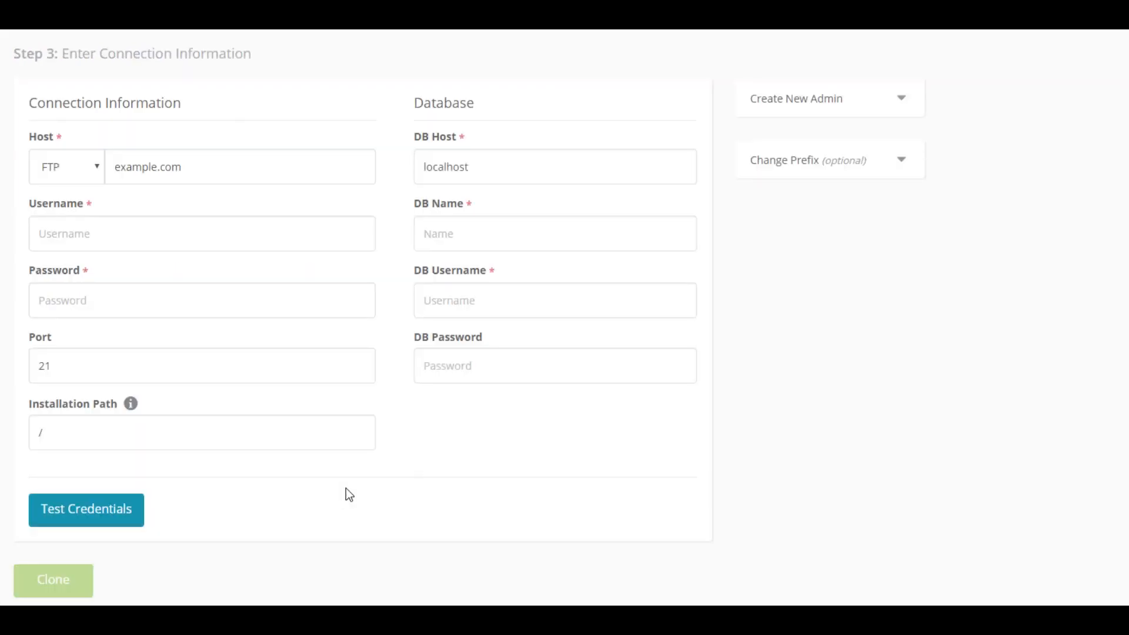
left_click(53, 580)
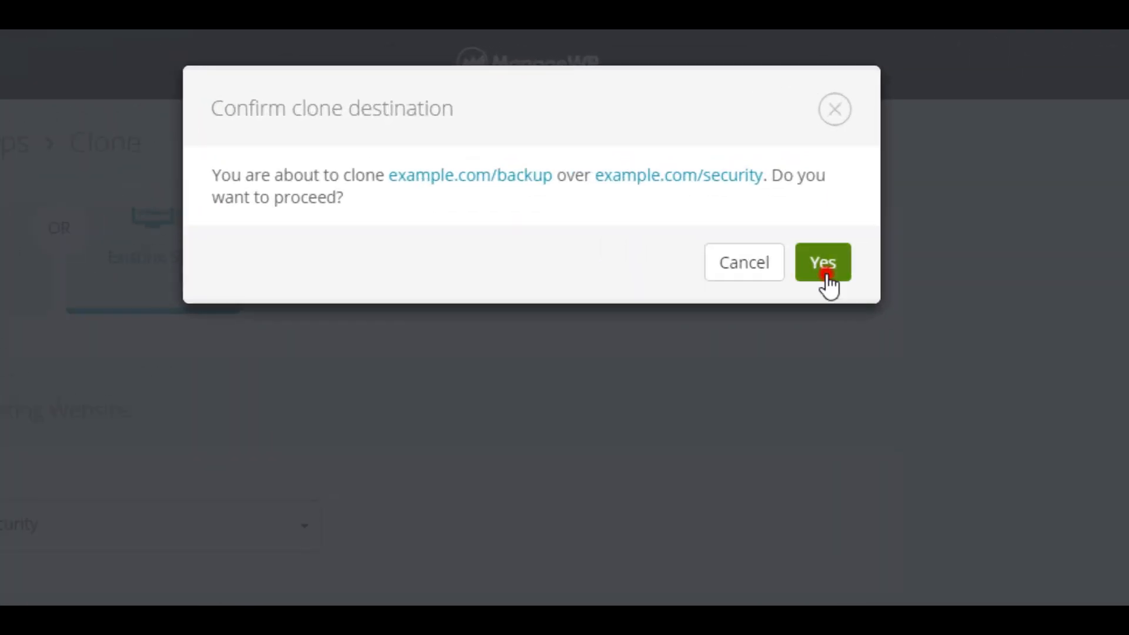
Select 'Existing website in ManageWP' as the clone type in Step 1.
left_click(822, 261)
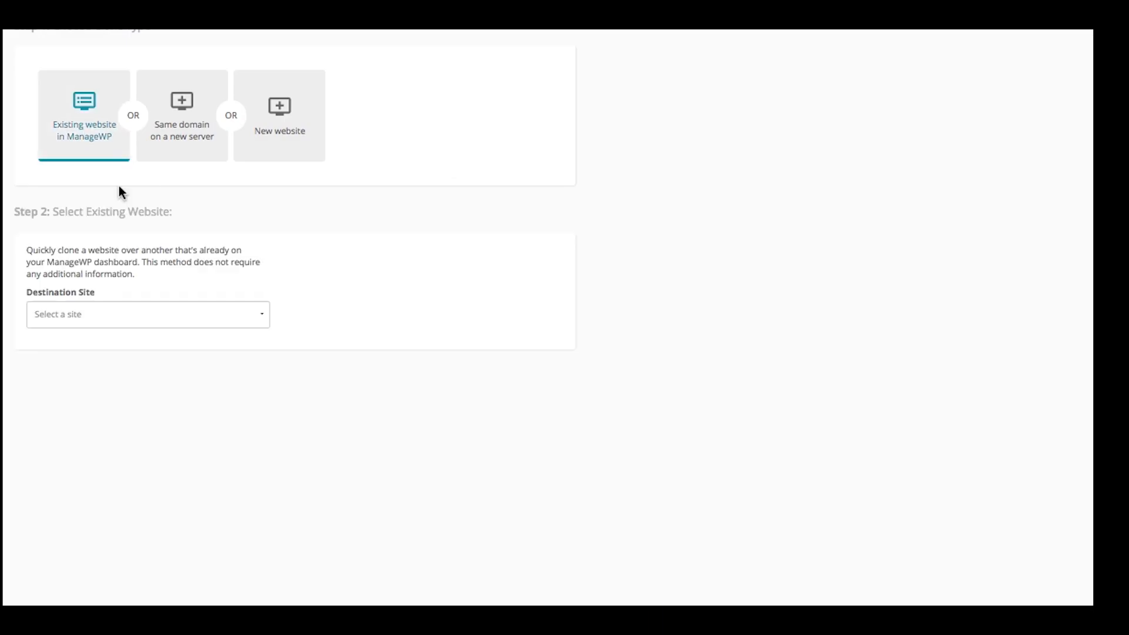
Choose SEO Demo as the destination site and confirm cloning over example.com/security.
left_click(147, 314)
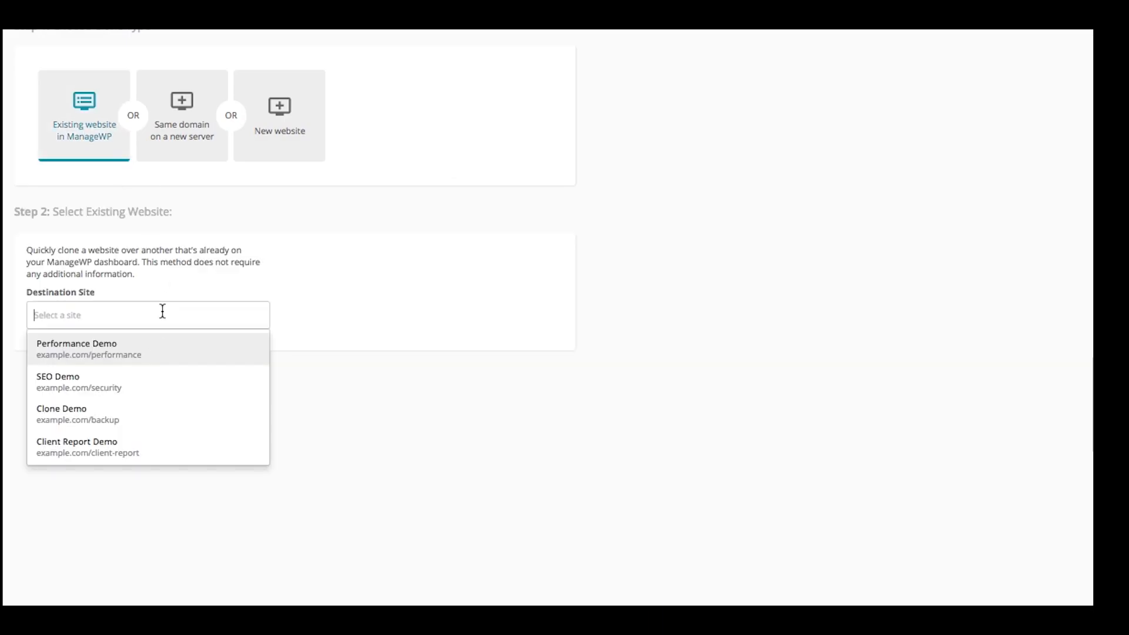
left_click(78, 381)
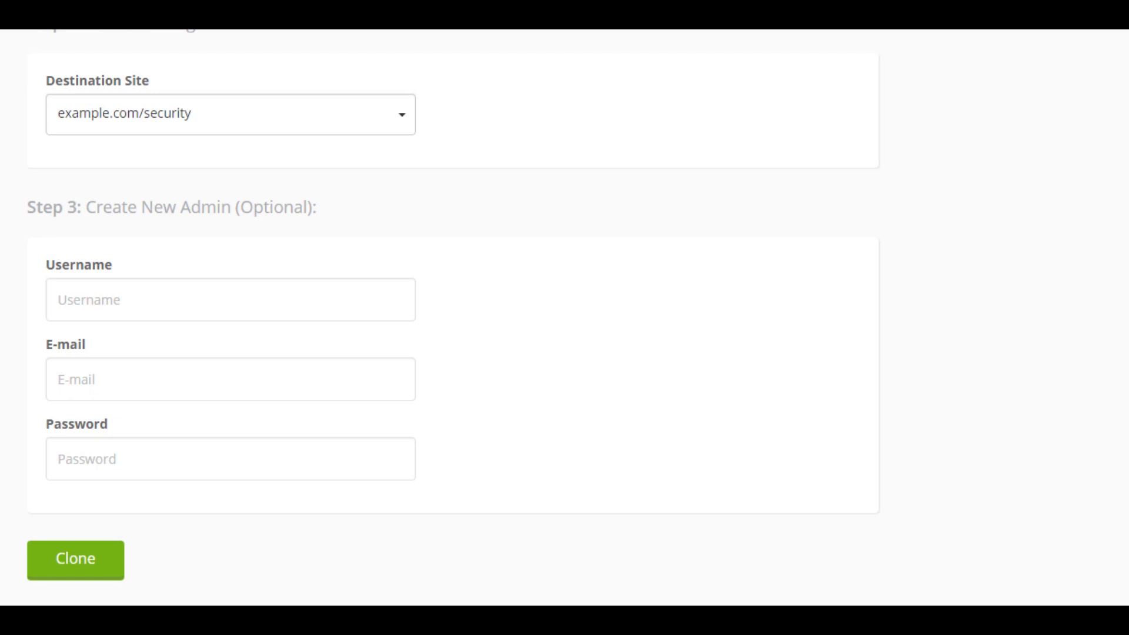
left_click(74, 559)
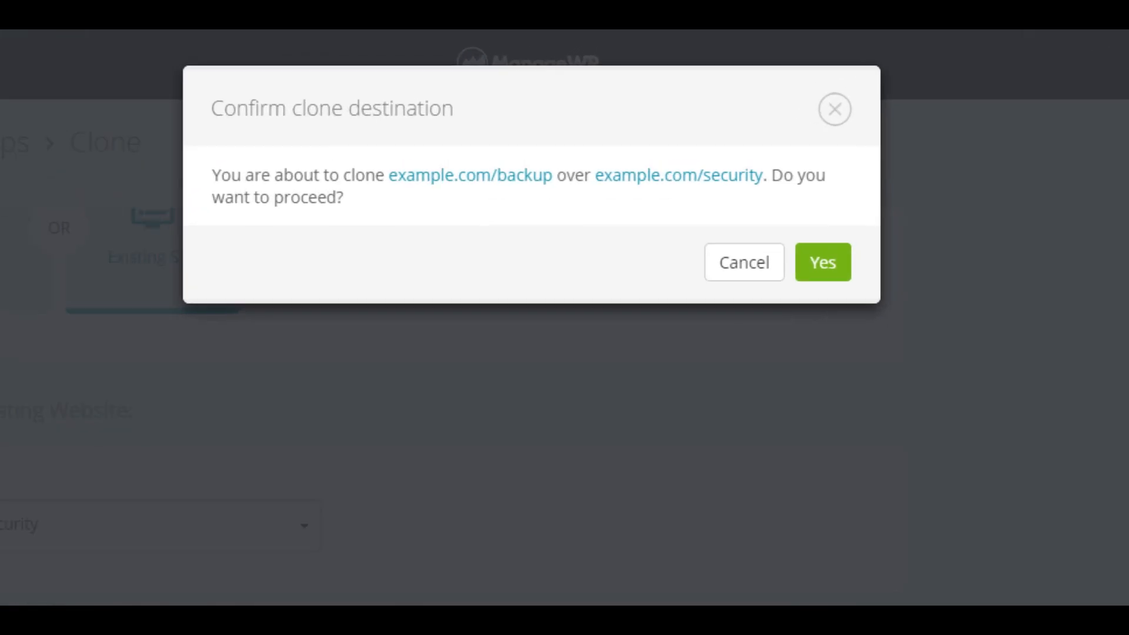
mouse_move(828, 294)
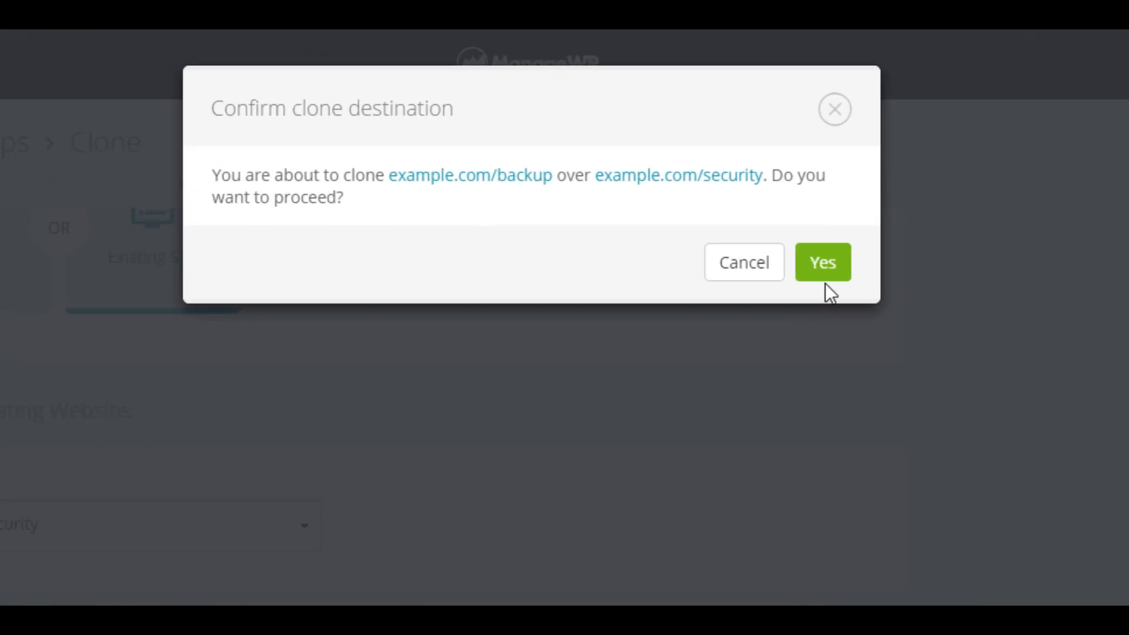
left_click(821, 261)
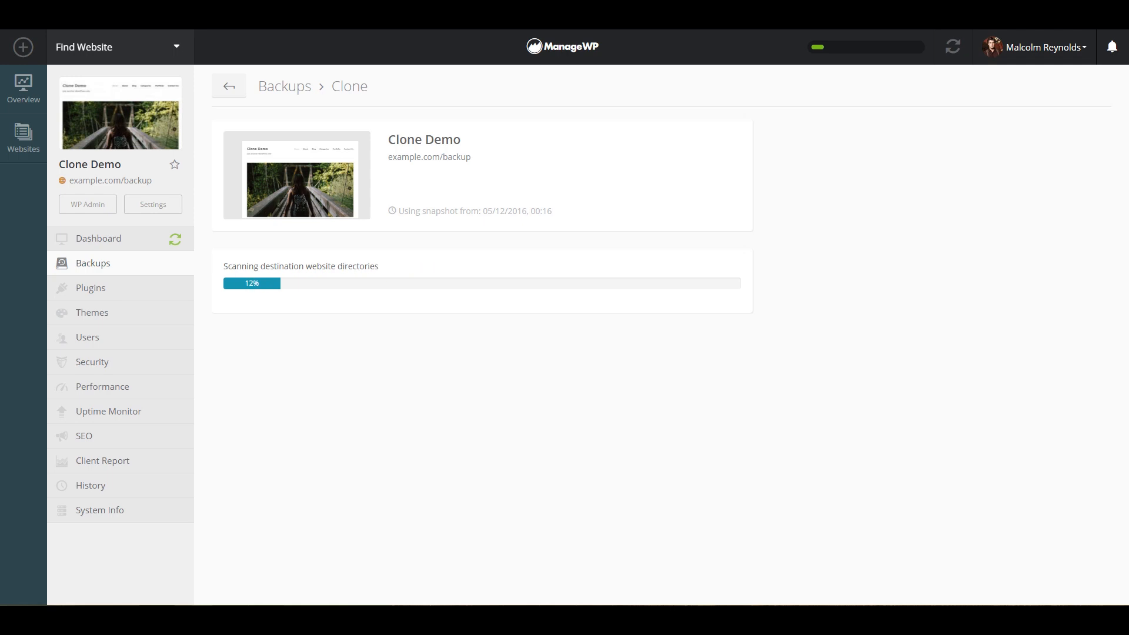